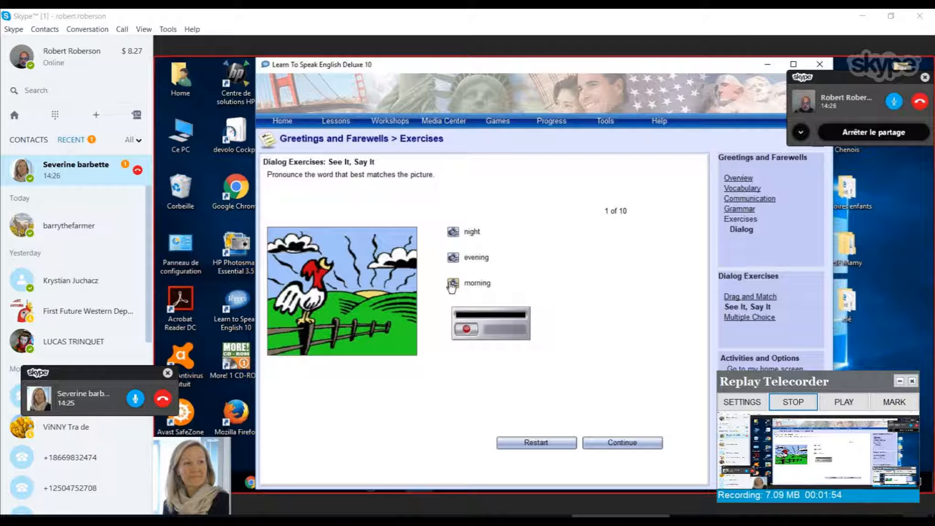
mouse_move(543, 299)
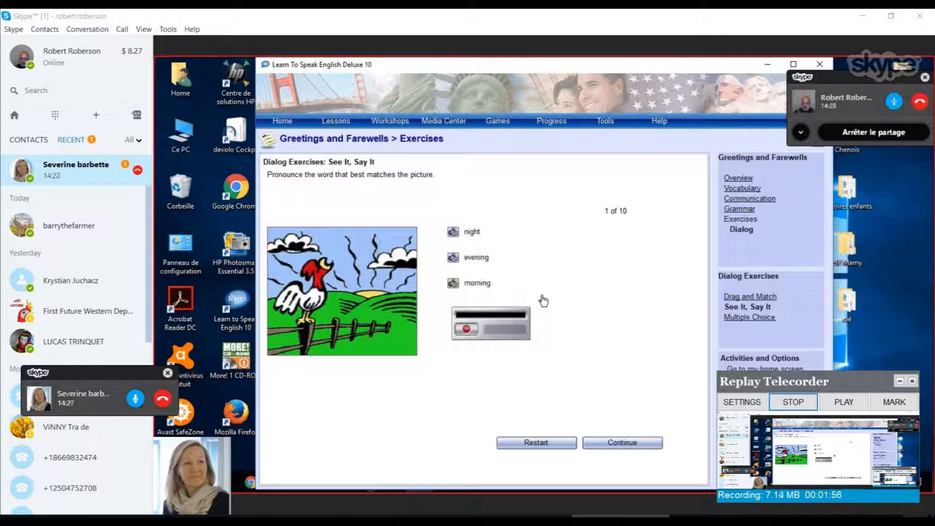
mouse_move(560, 395)
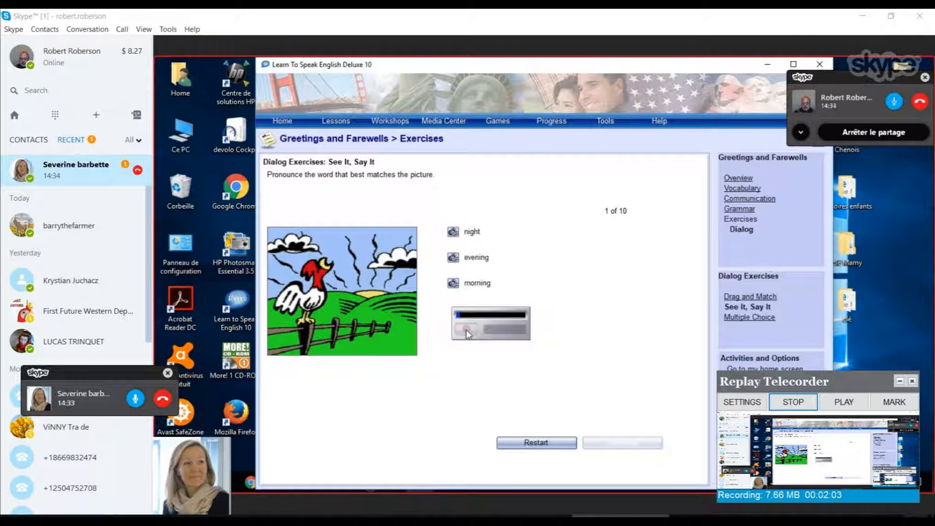
Record saying 'morning' for the rooster picture and continue to picture 2.
left_click(469, 334)
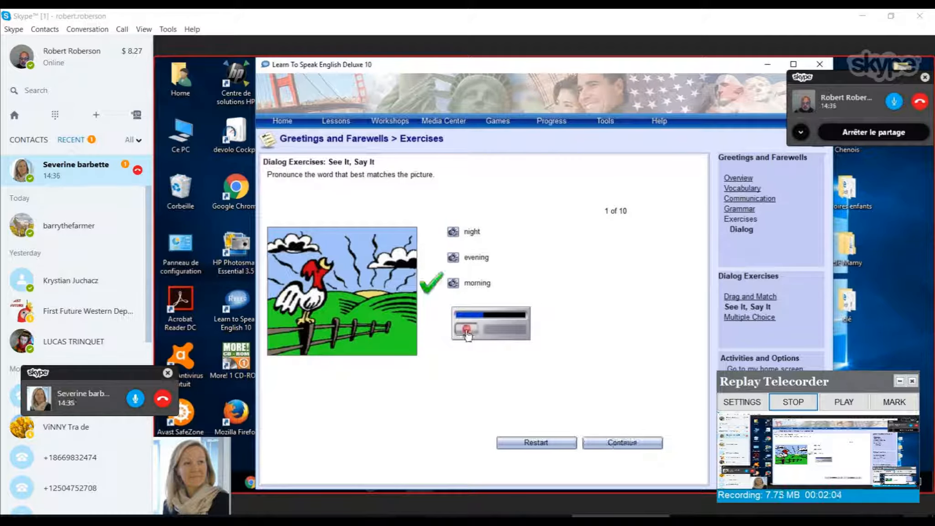
left_click(621, 444)
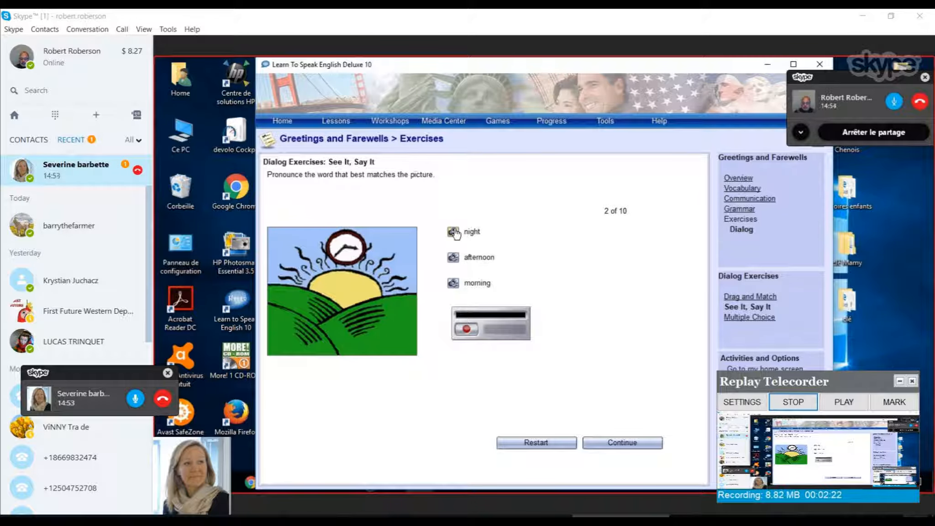
mouse_move(428, 250)
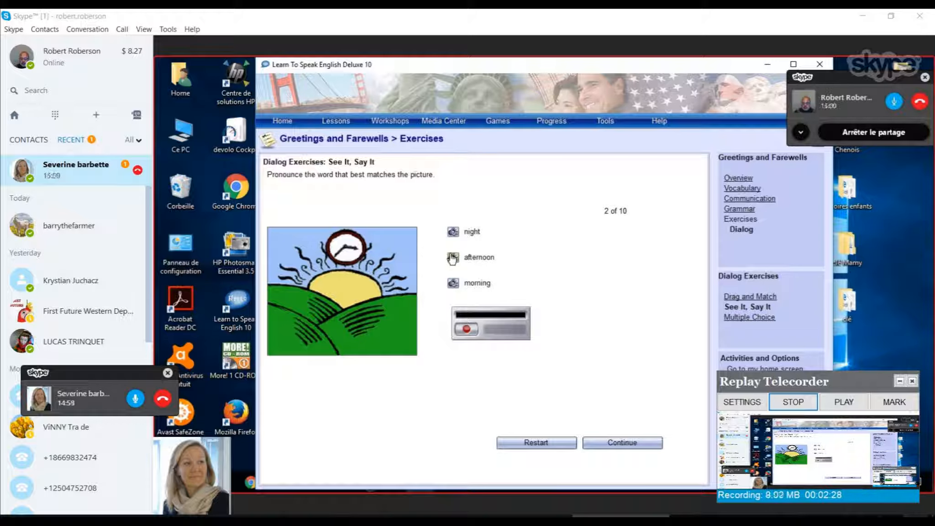
mouse_move(560, 205)
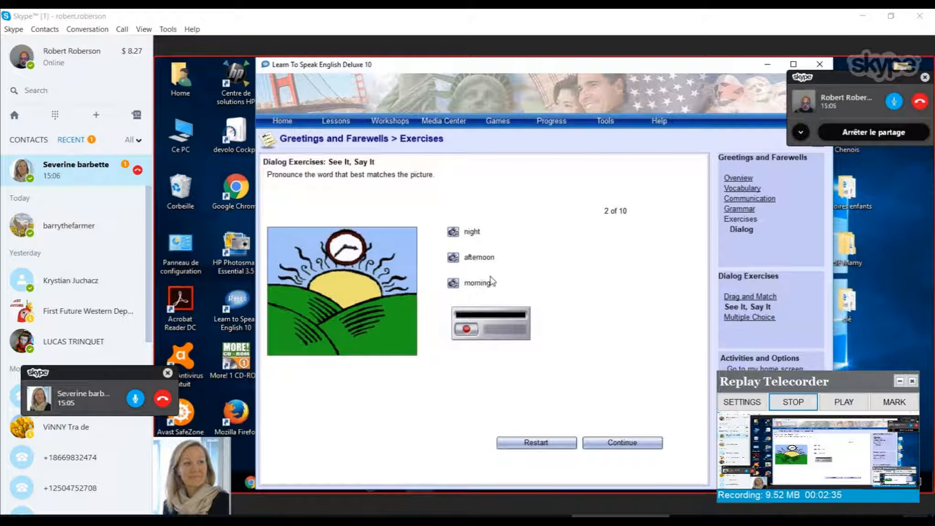
Record saying 'afternoon' for the sun picture and continue to picture 3.
left_click(467, 329)
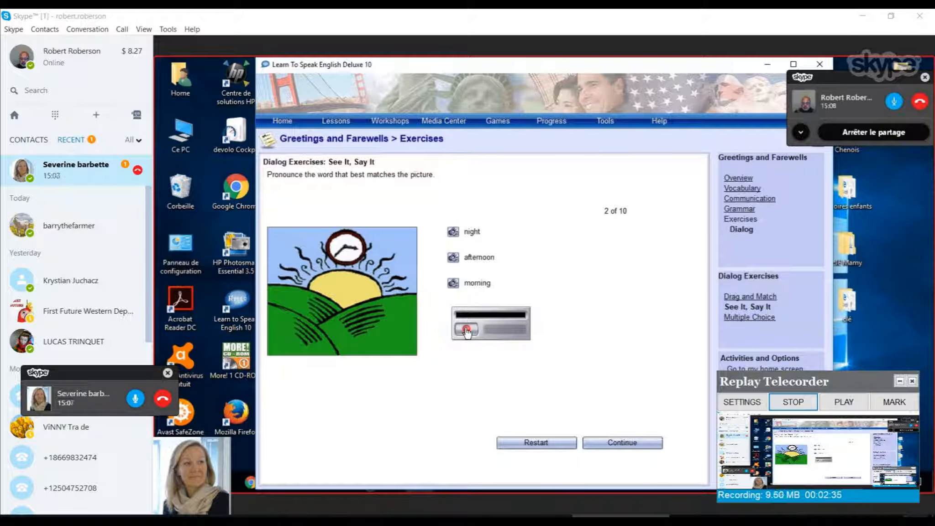
left_click(467, 331)
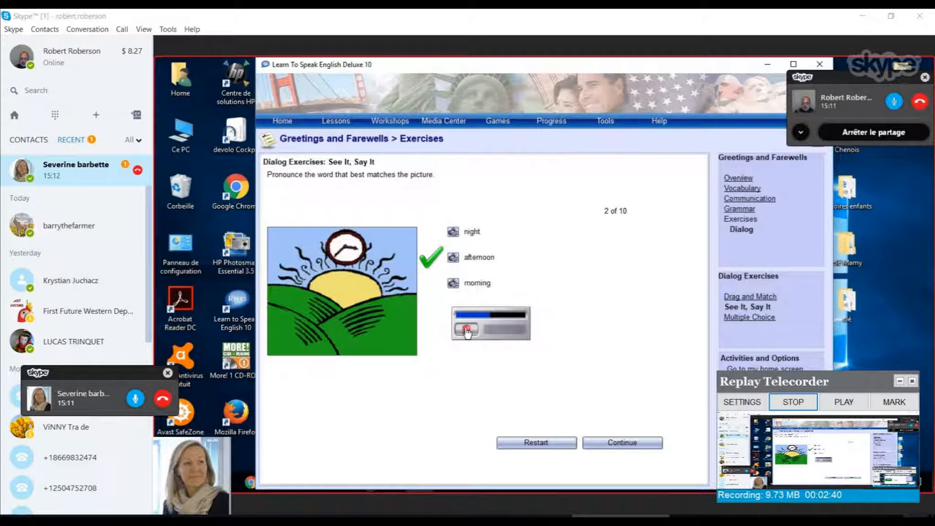
left_click(621, 443)
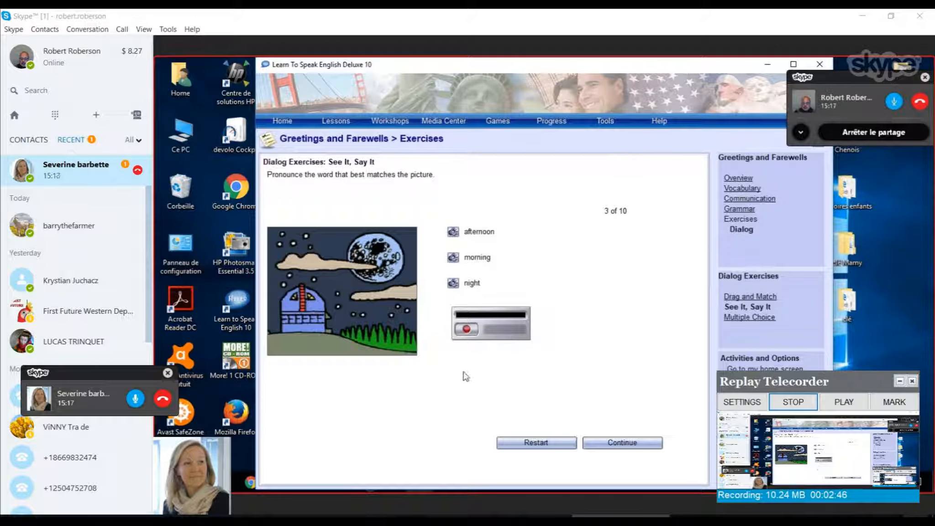
Record the spoken answer for the night picture (item 3).
left_click(467, 329)
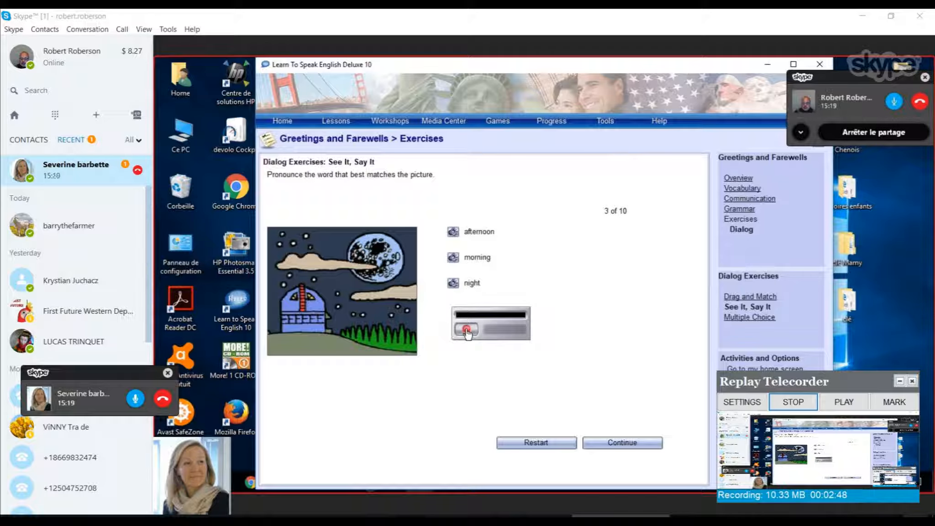
left_click(468, 332)
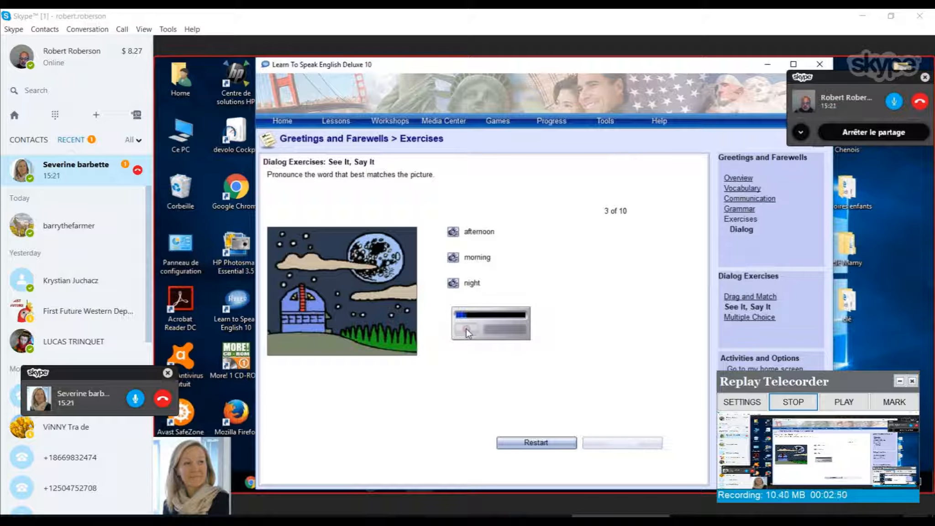
left_click(490, 329)
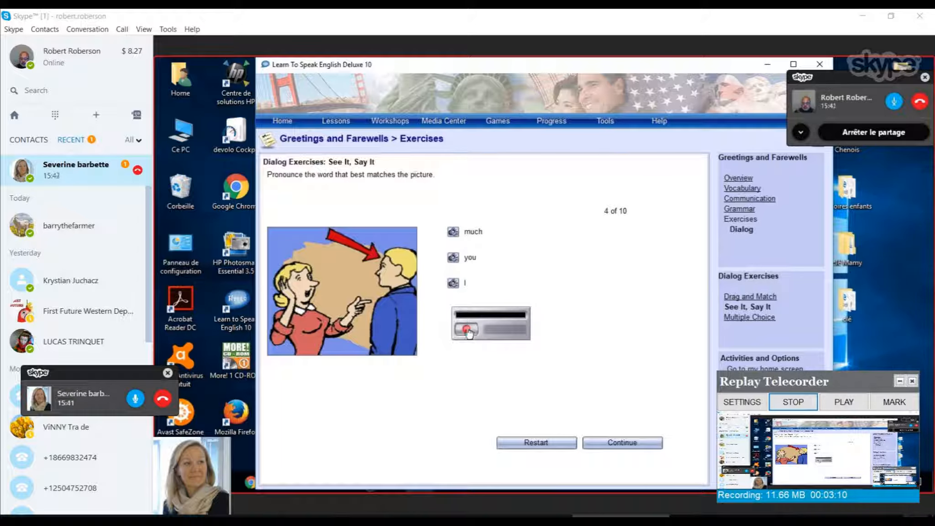
Record the spoken answer for picture 4, then begin recording for picture 5.
left_click(467, 329)
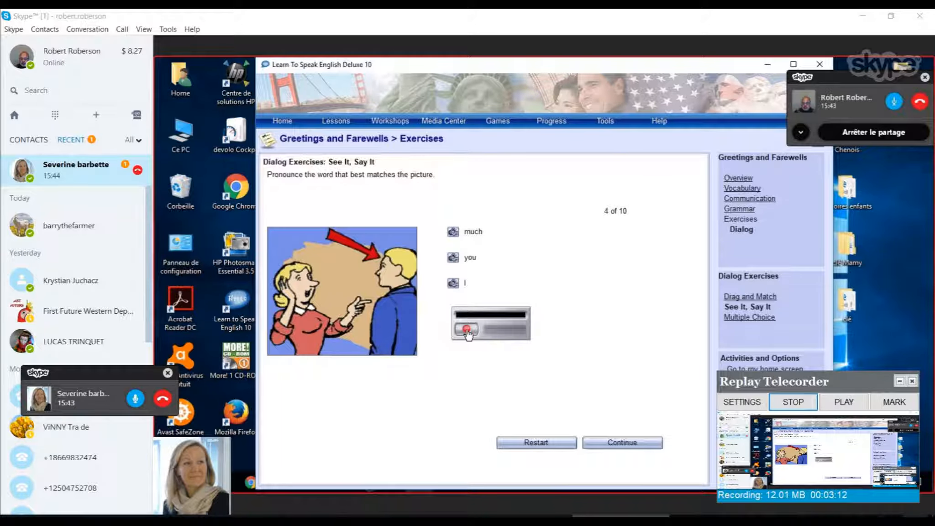
left_click(467, 329)
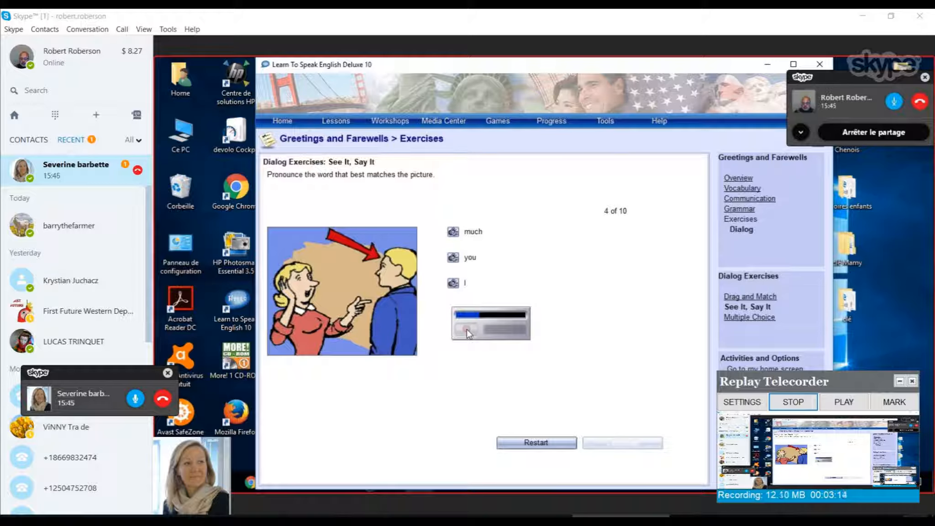
left_click(467, 331)
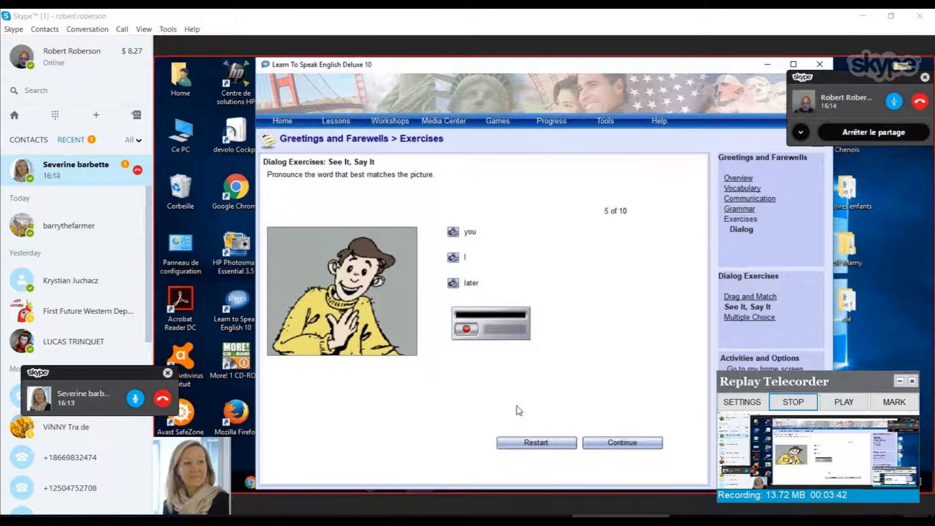
mouse_move(471, 365)
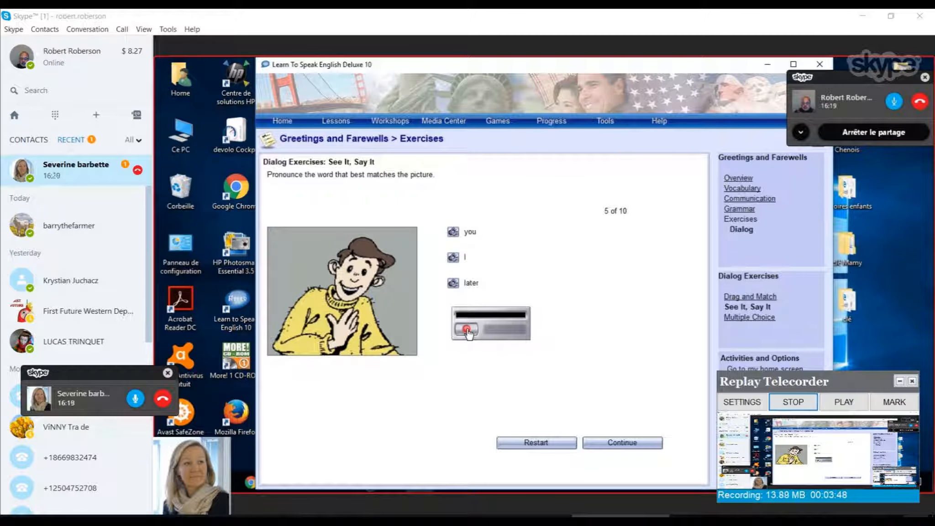
left_click(551, 120)
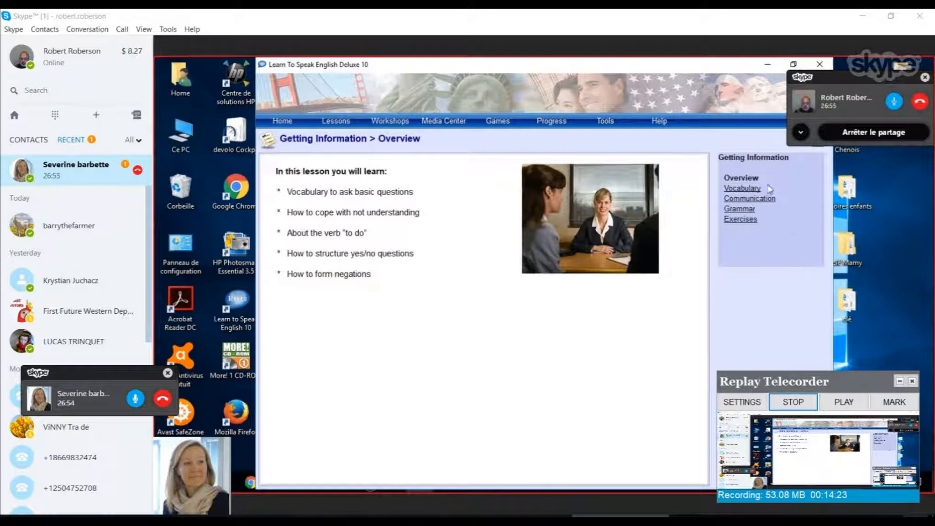
Start the Getting Information vocabulary drill and step through the first words from 'where'.
left_click(742, 188)
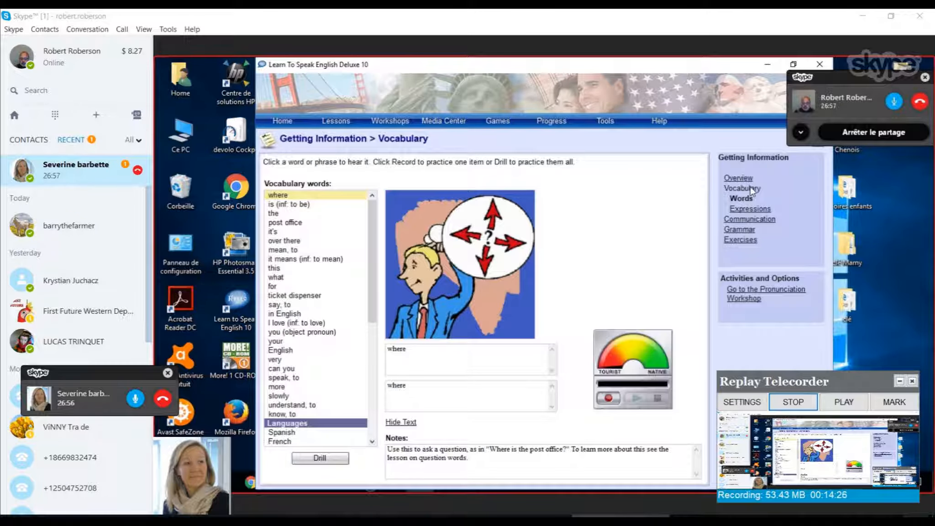
mouse_move(650, 299)
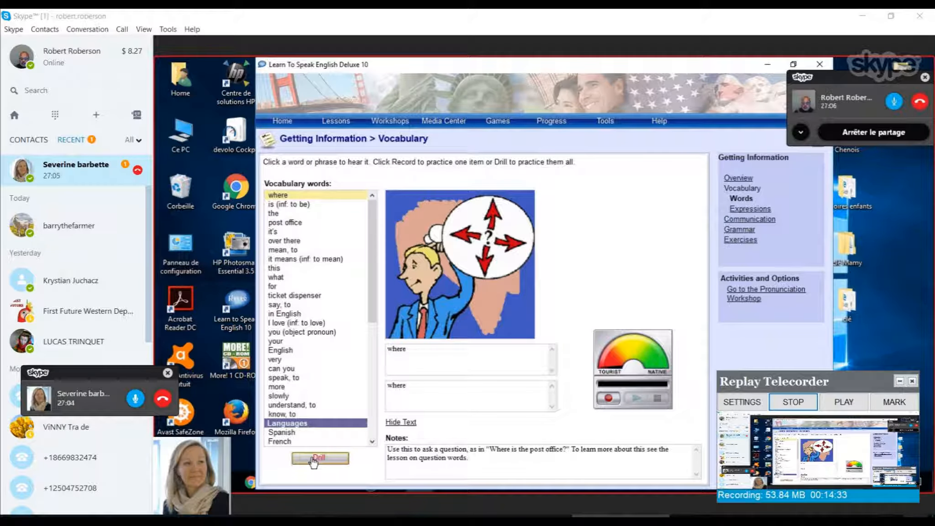
left_click(320, 458)
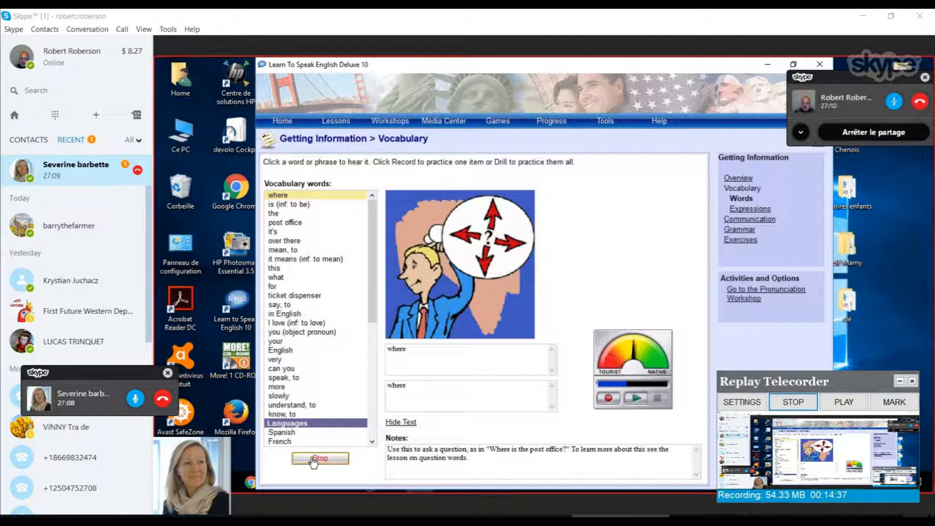
left_click(288, 203)
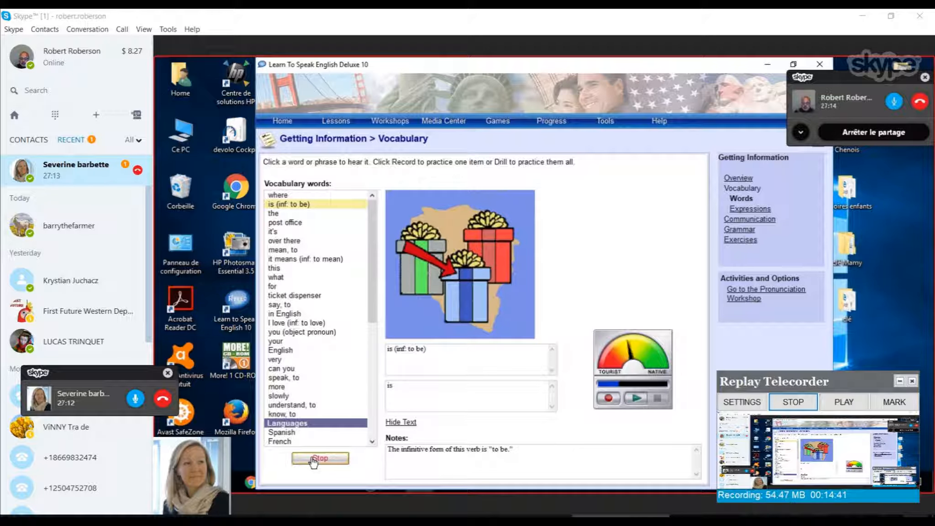
left_click(274, 213)
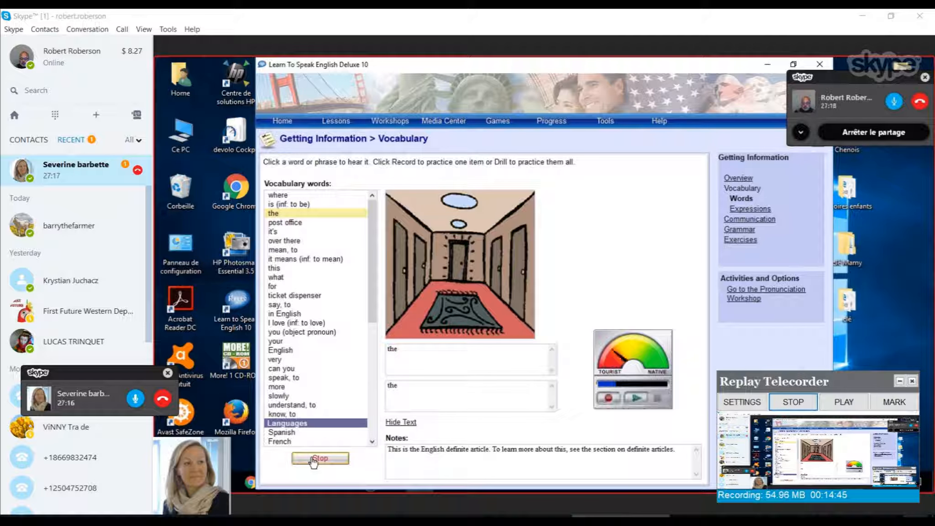
left_click(285, 223)
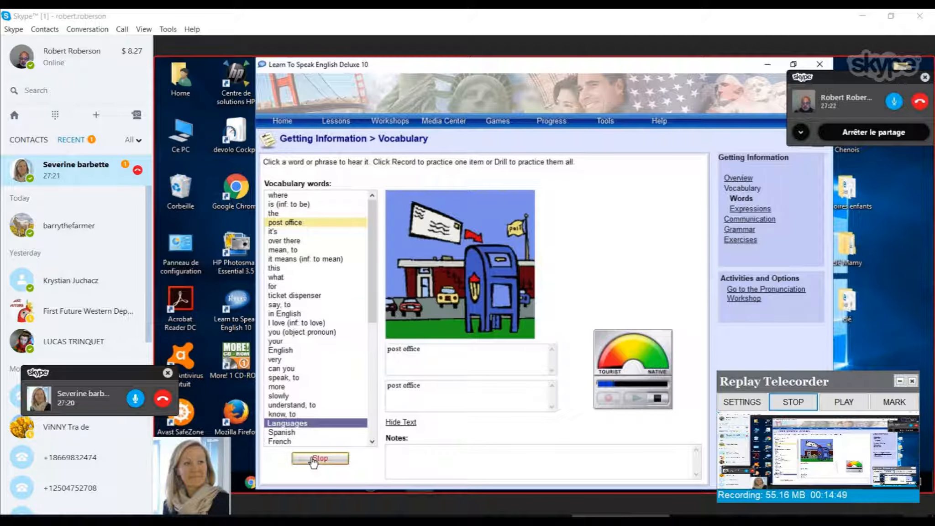
left_click(272, 231)
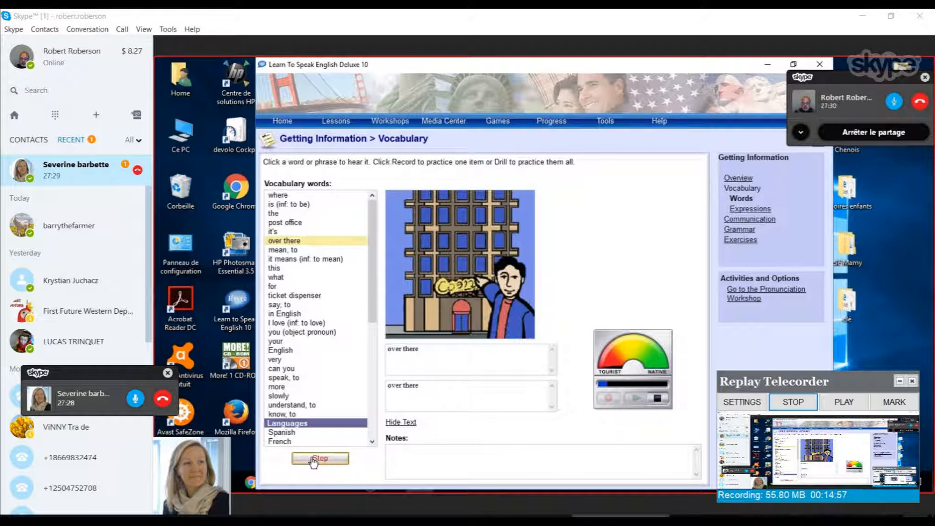
Continue the drill through the next words up to 'you (object pronoun)'.
left_click(282, 249)
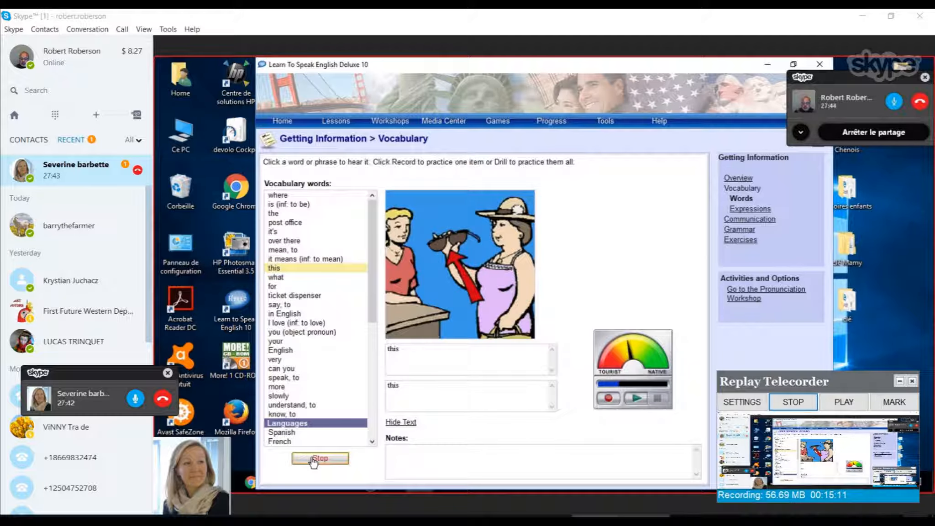
left_click(276, 277)
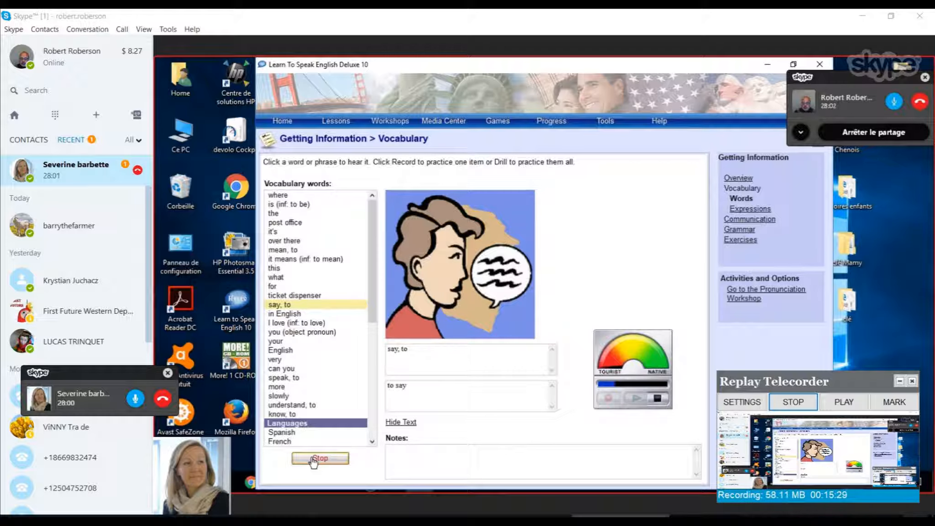
left_click(285, 313)
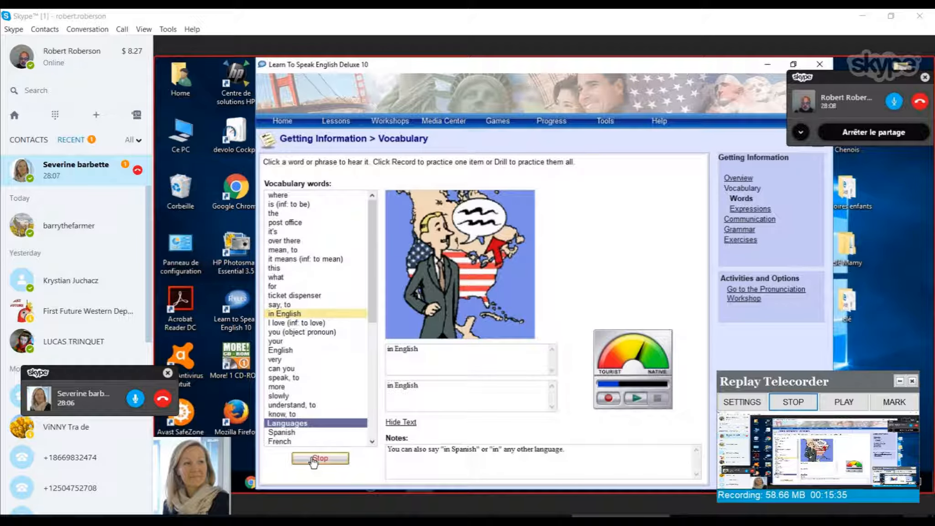
left_click(297, 323)
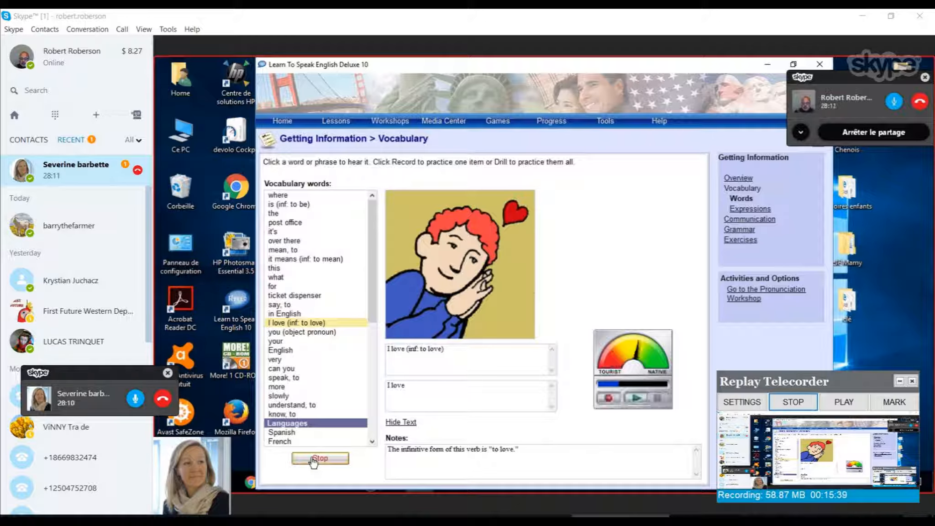
left_click(303, 332)
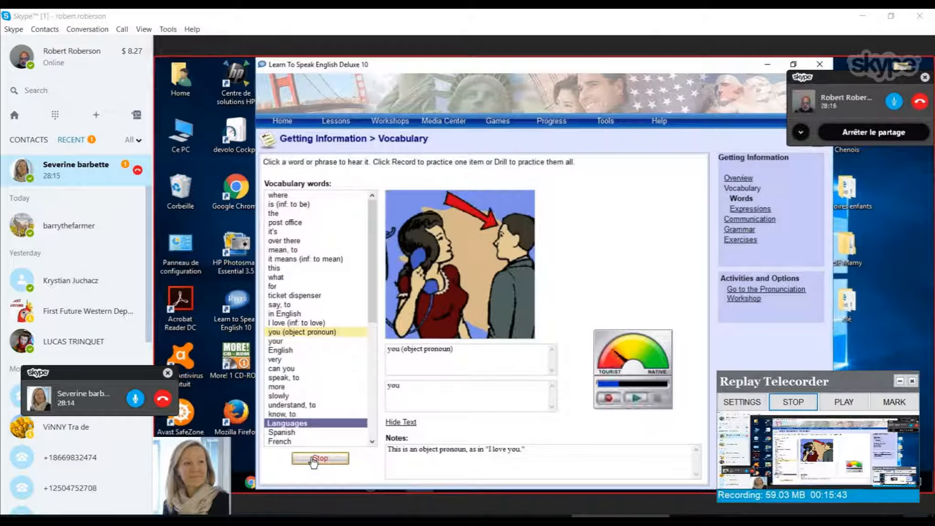
left_click(275, 341)
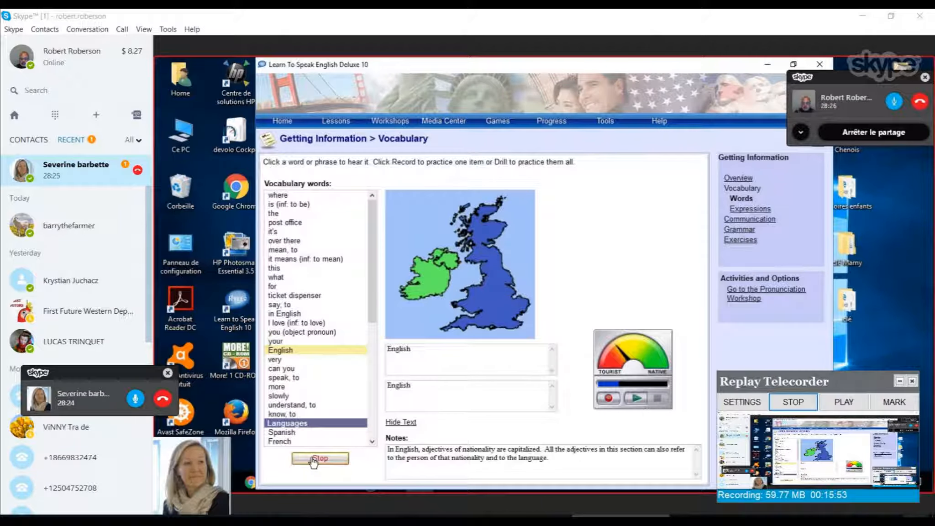
Advance the drill through English, can you, understand, know and into the Languages words up to Spanish.
left_click(274, 360)
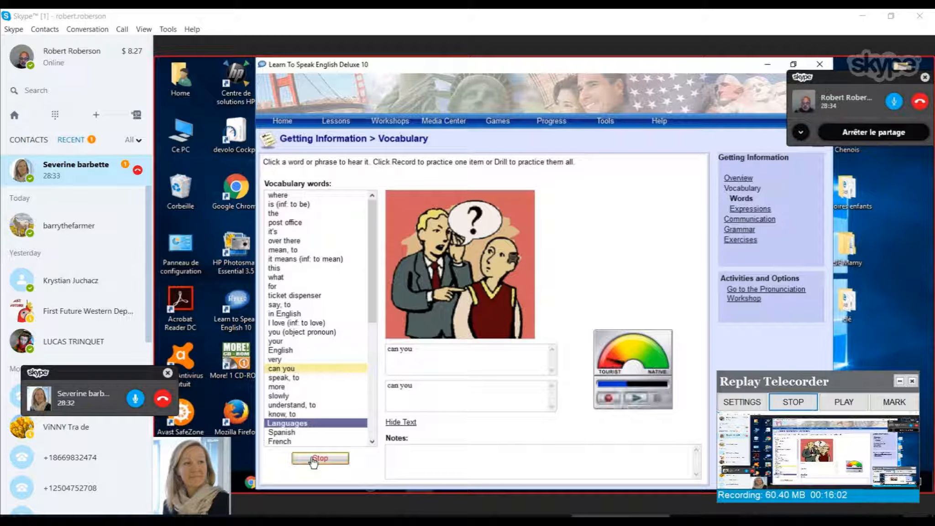
left_click(284, 377)
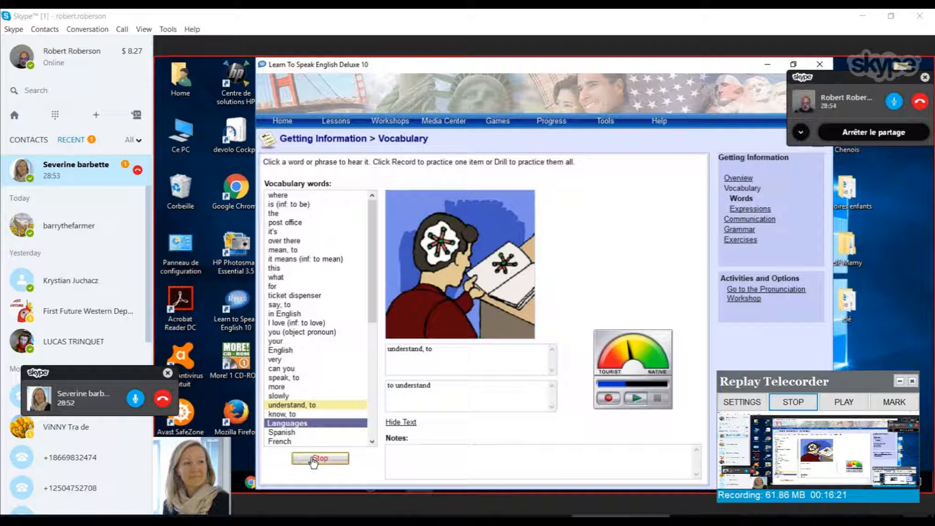
left_click(282, 413)
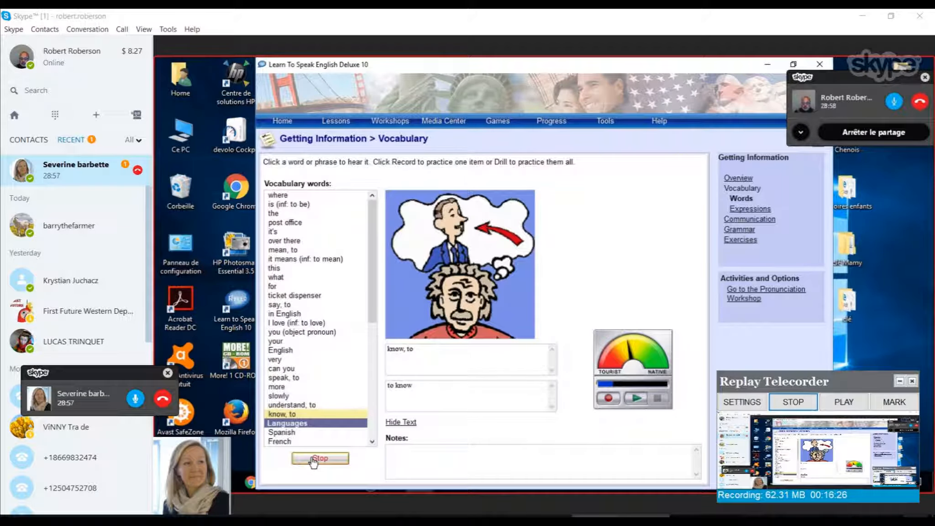
left_click(281, 432)
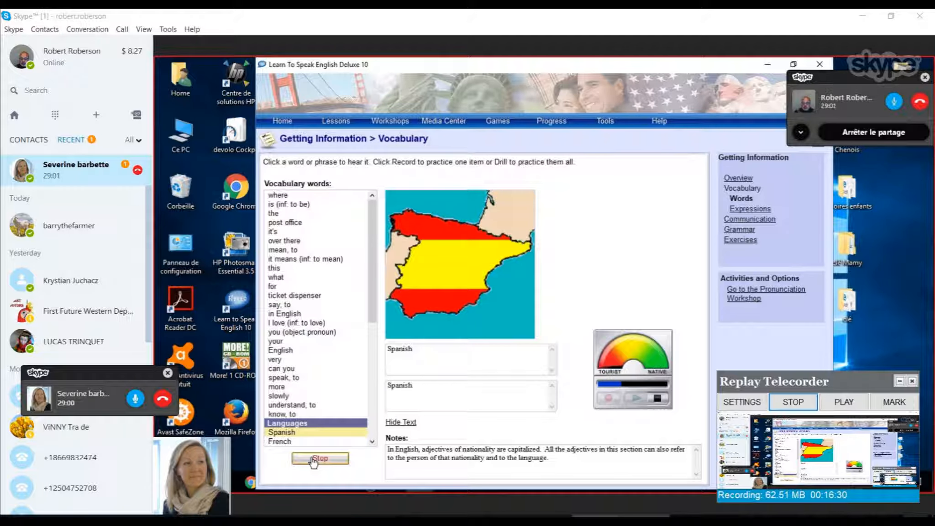
Drill through Japanese, Dutch, Greek, Portuguese and into Places: train station, airport, bus stop, taxi stand.
left_click(280, 441)
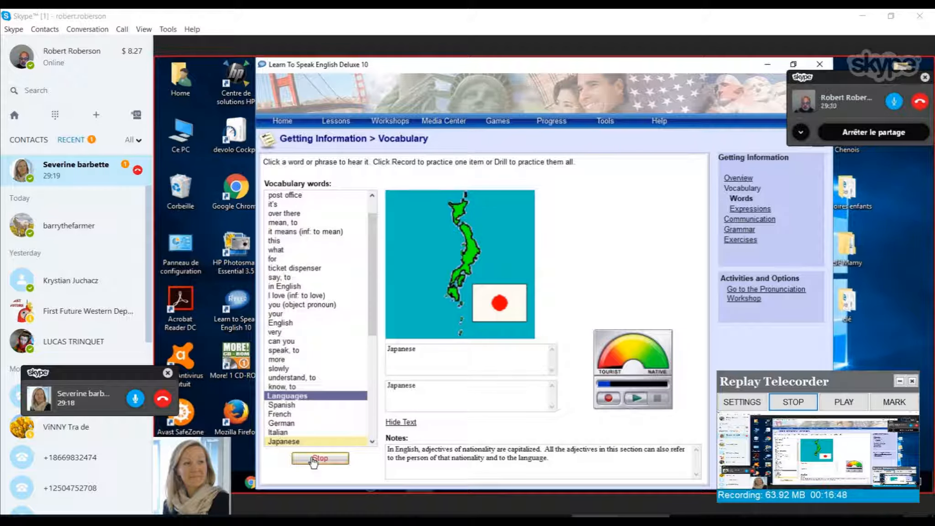
left_click(283, 441)
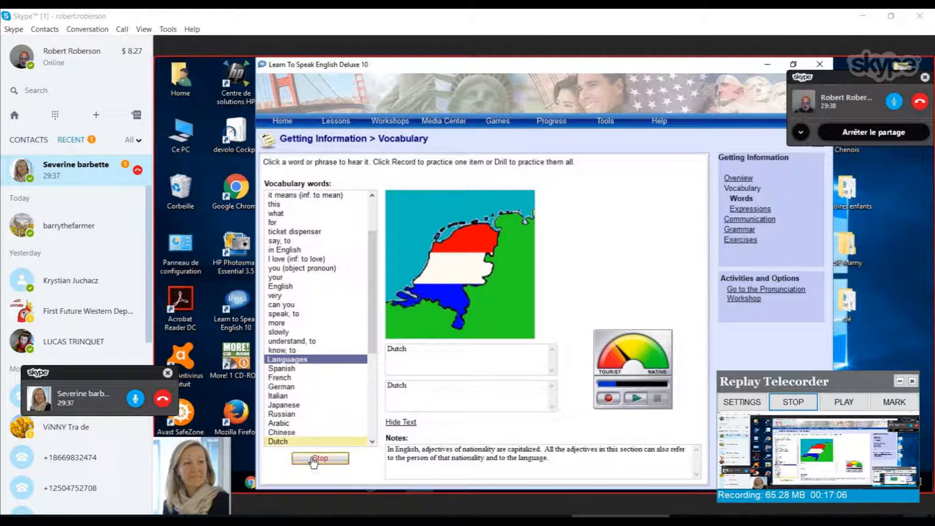
left_click(277, 442)
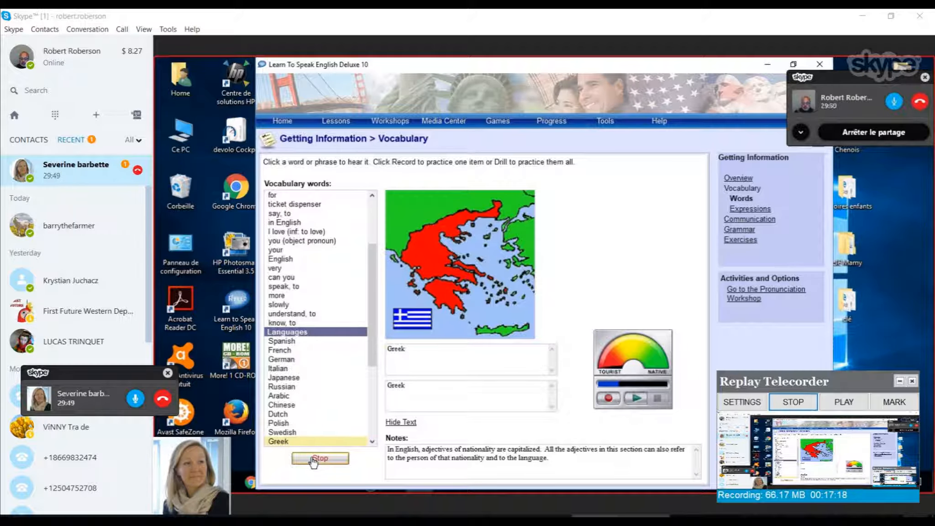
left_click(279, 442)
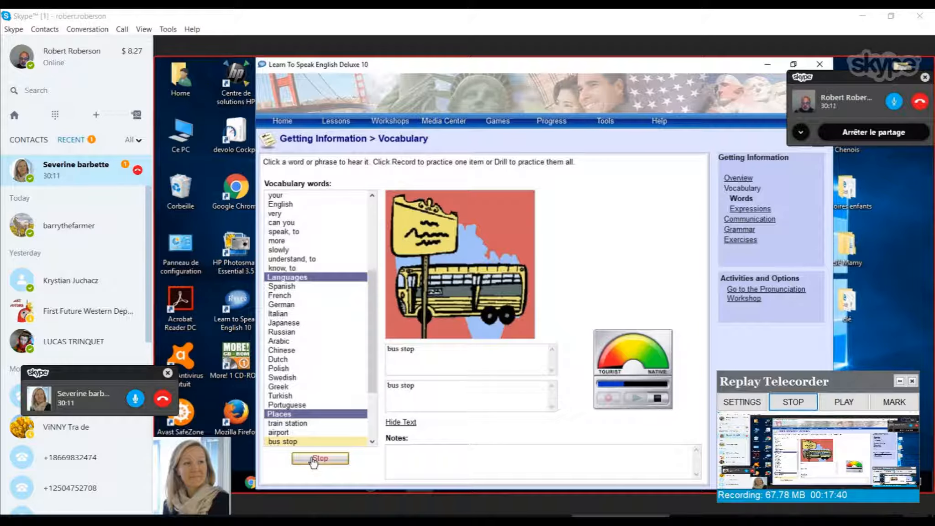
left_click(284, 441)
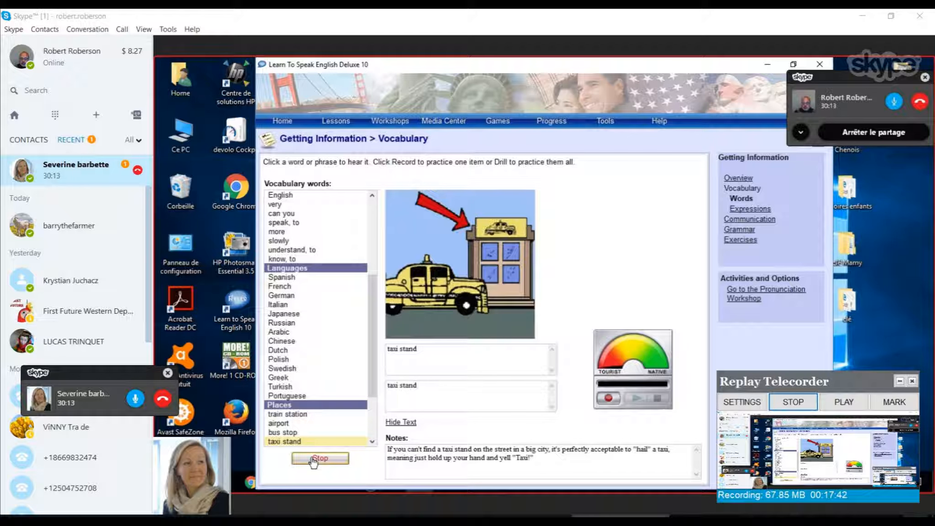